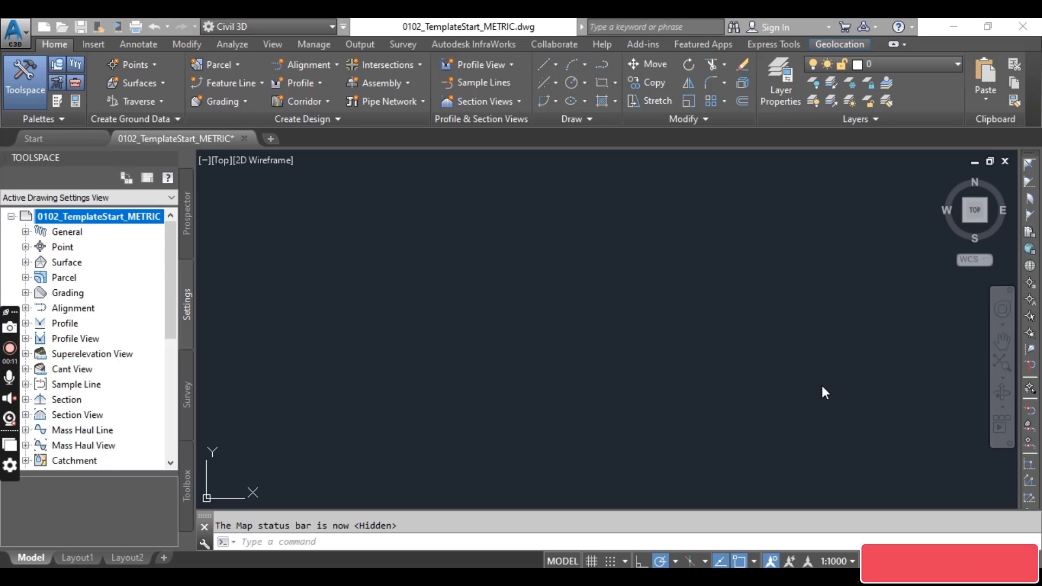
mouse_move(372, 295)
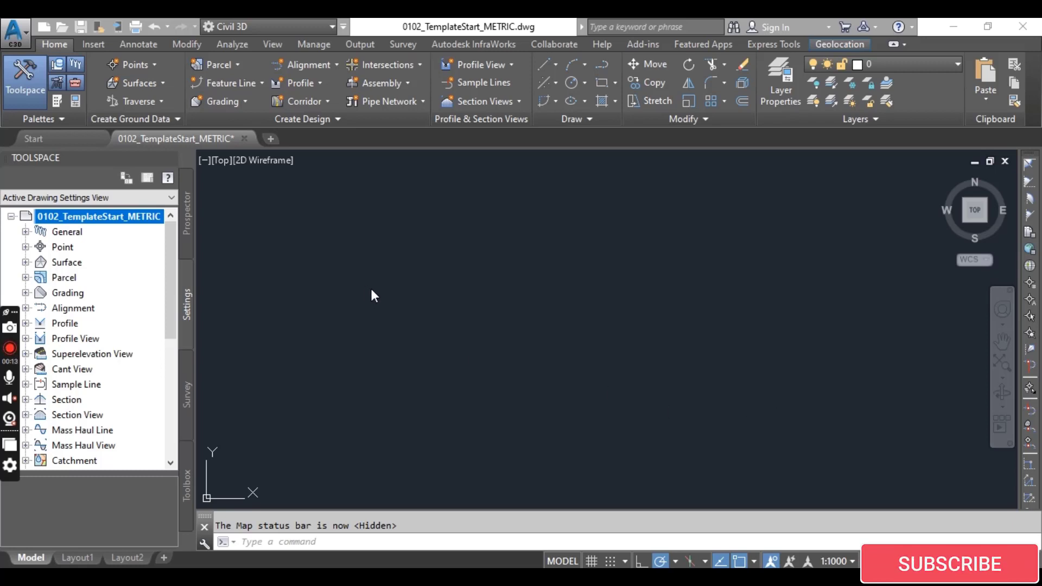
mouse_move(389, 329)
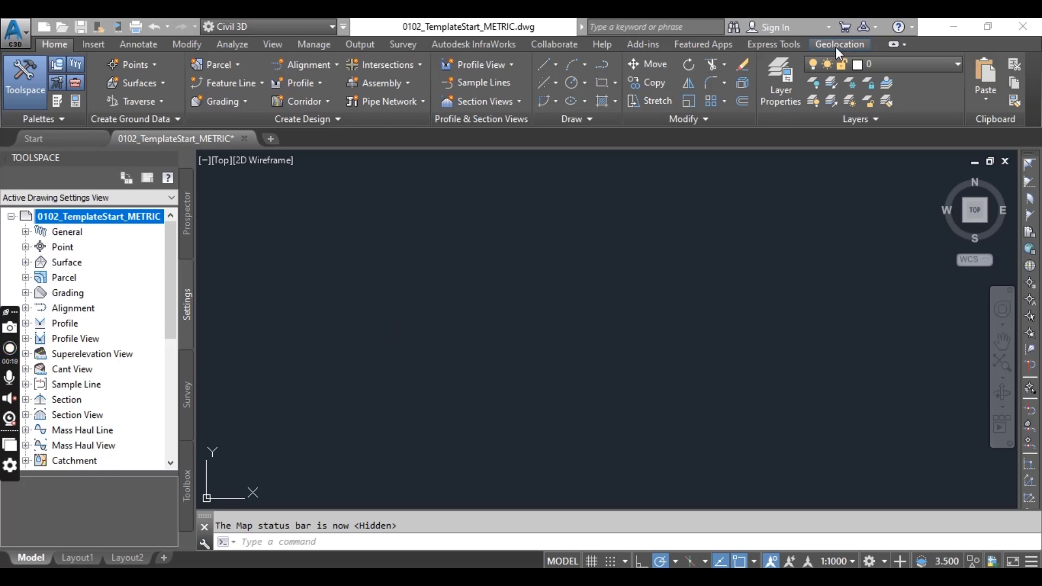
mouse_move(654, 342)
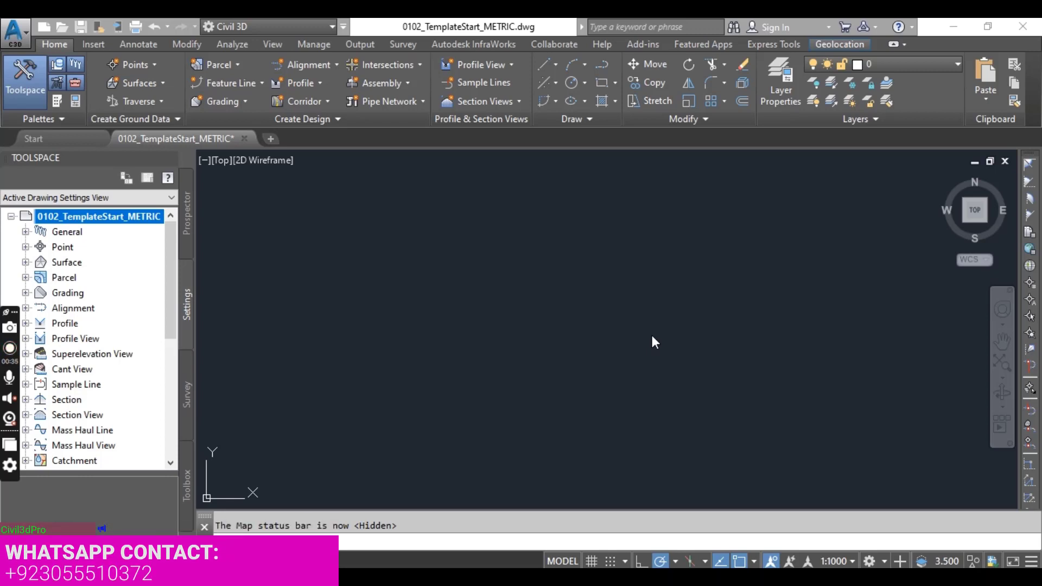
mouse_move(665, 420)
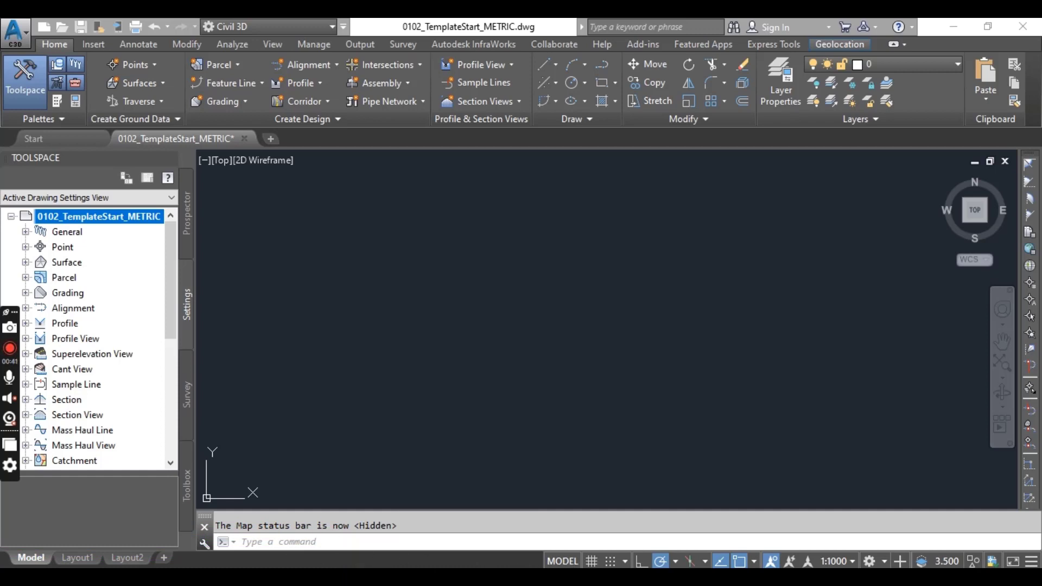
mouse_move(491, 421)
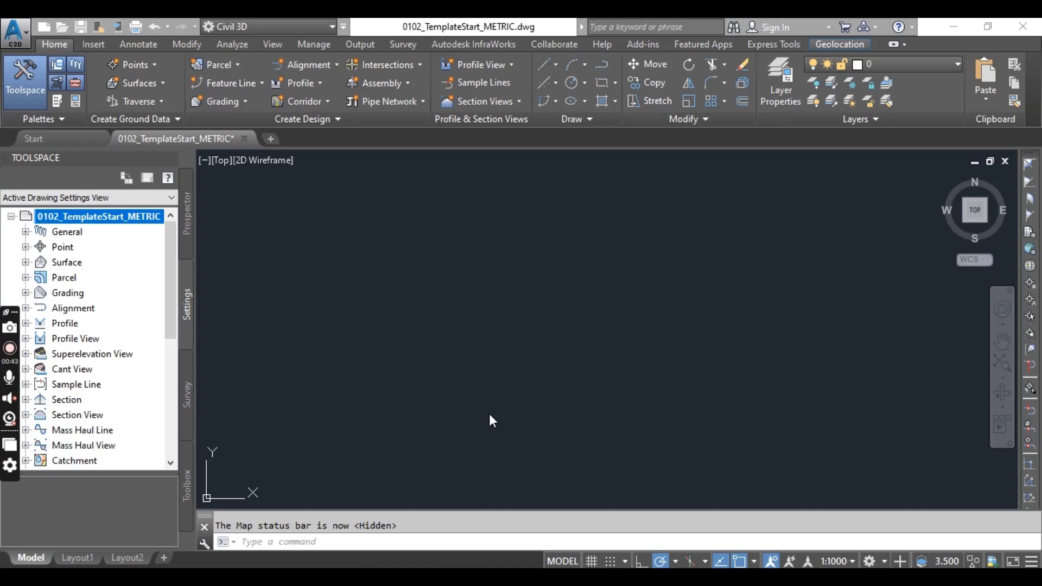
mouse_move(387, 562)
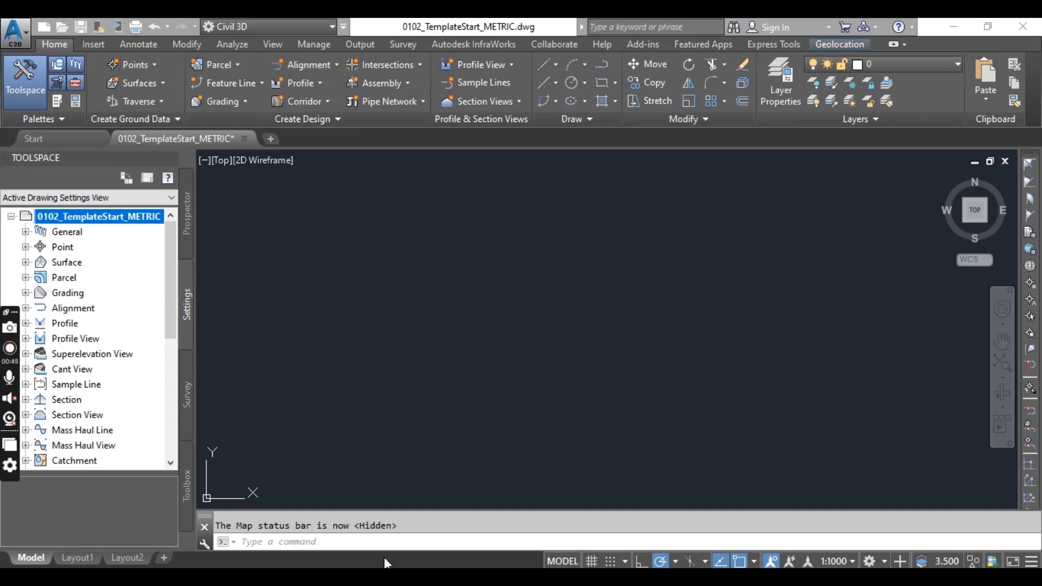
mouse_move(466, 563)
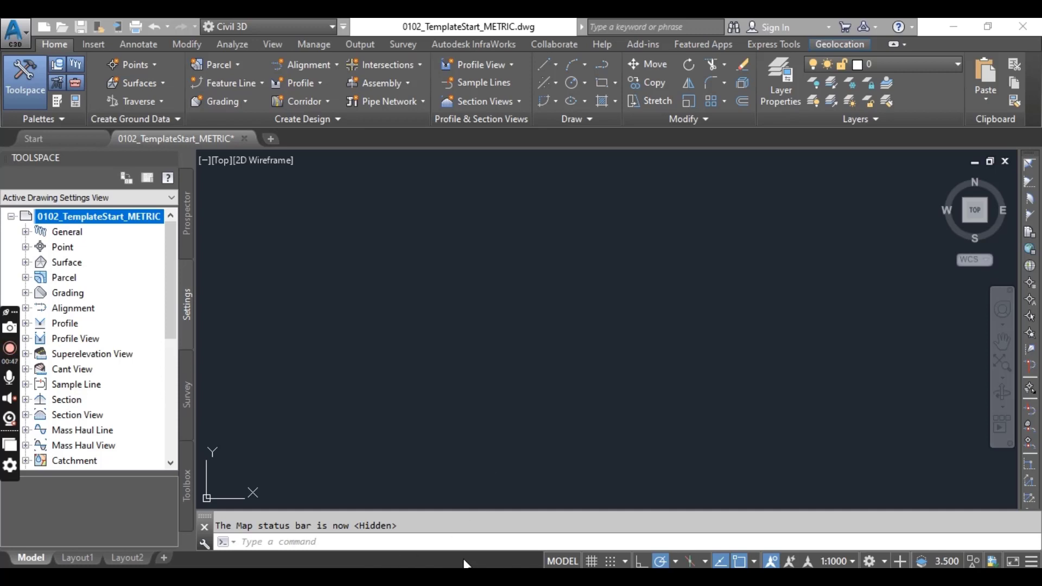
mouse_move(501, 510)
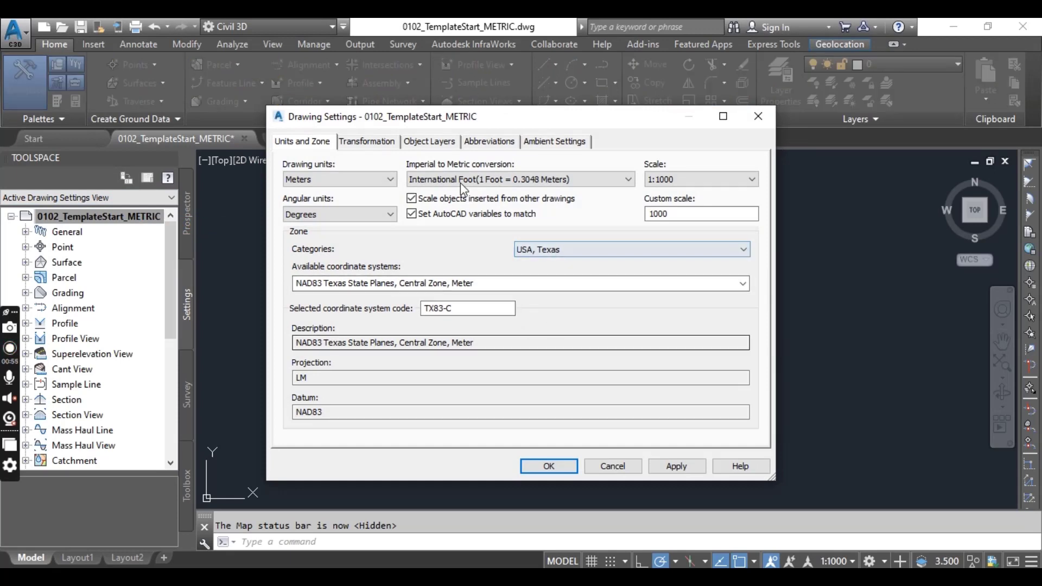
Close drawing settings, then run MAPSTATUSBAR with Show so TX83-C appears at the bottom.
left_click(547, 465)
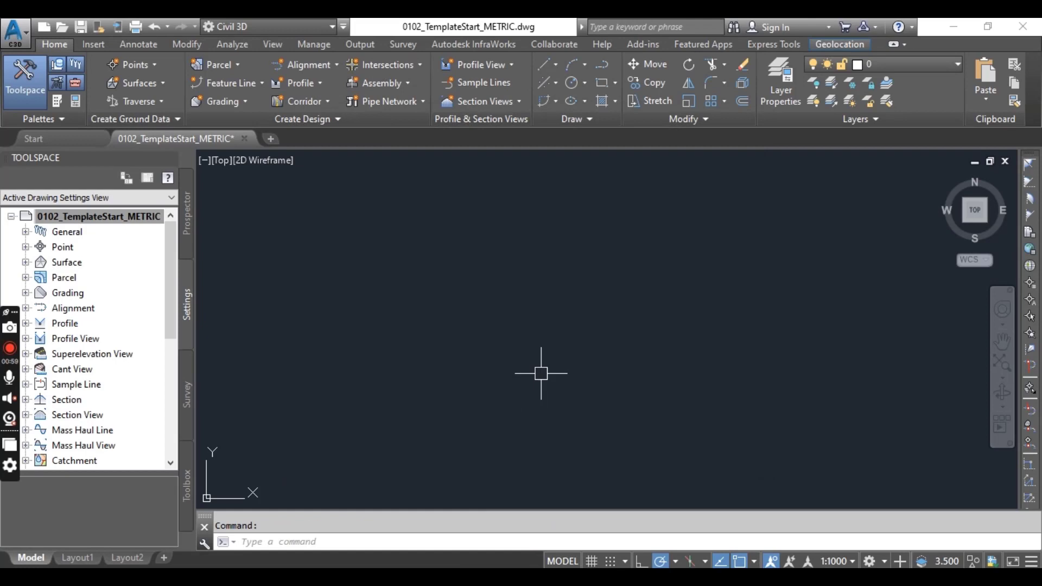
type("map")
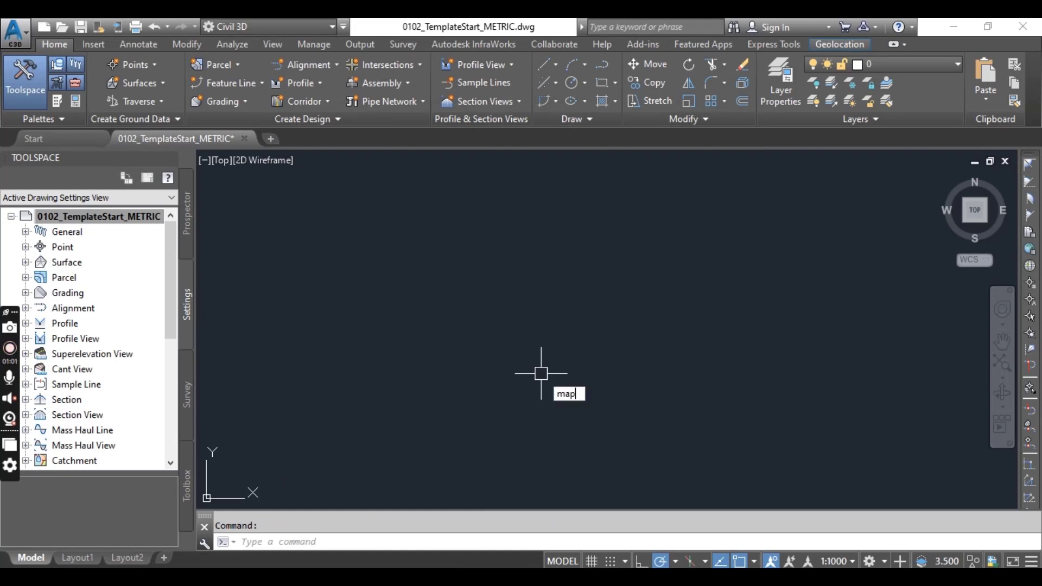
type("STATUSBAR")
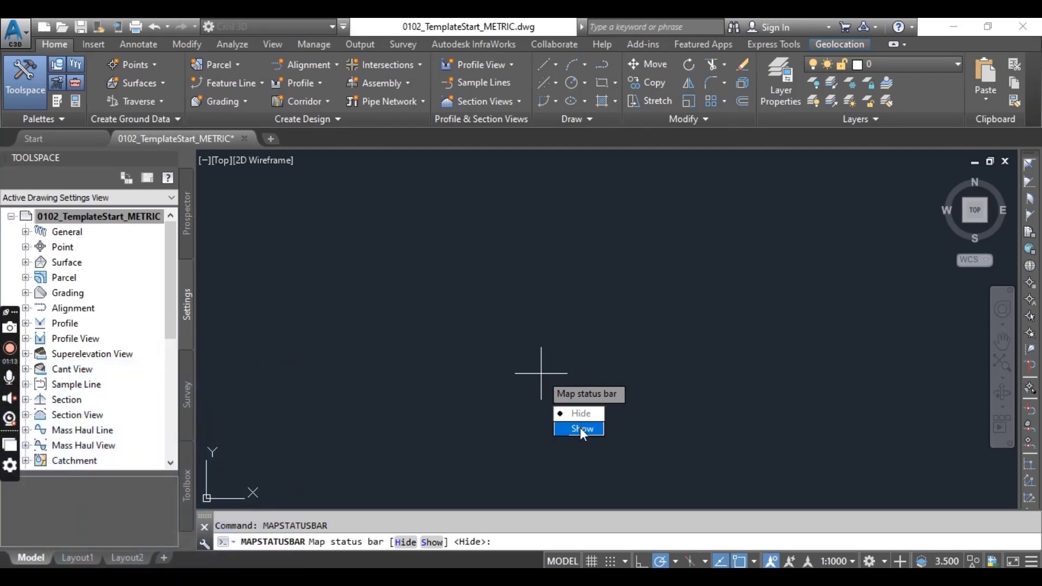
left_click(577, 428)
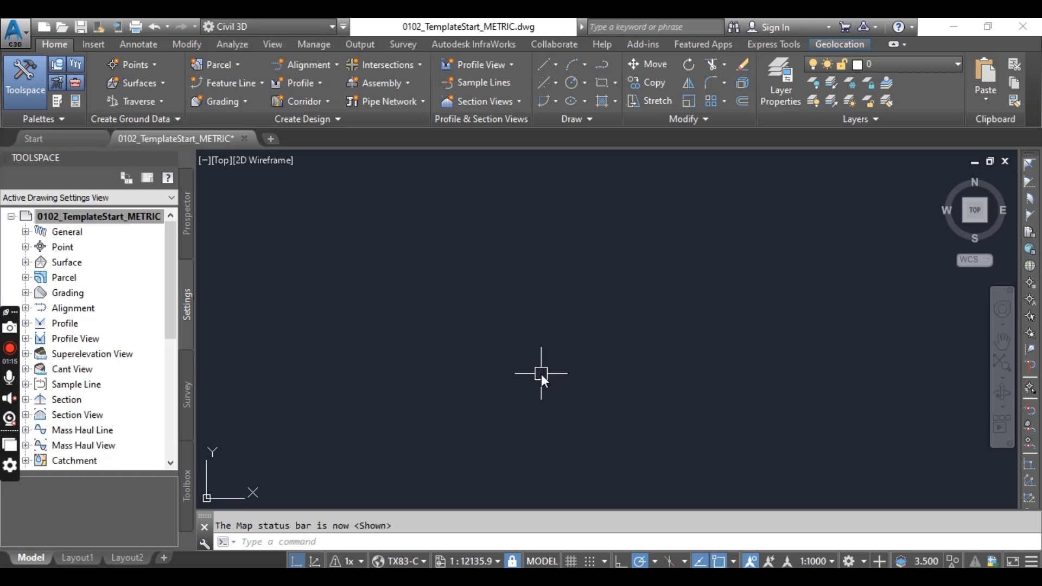
mouse_move(462, 501)
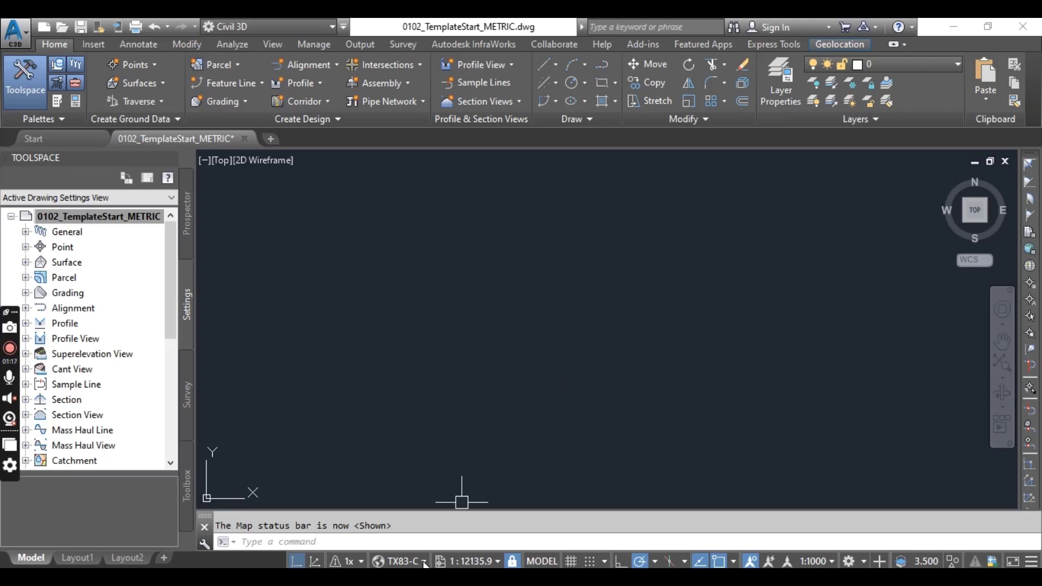
left_click(399, 561)
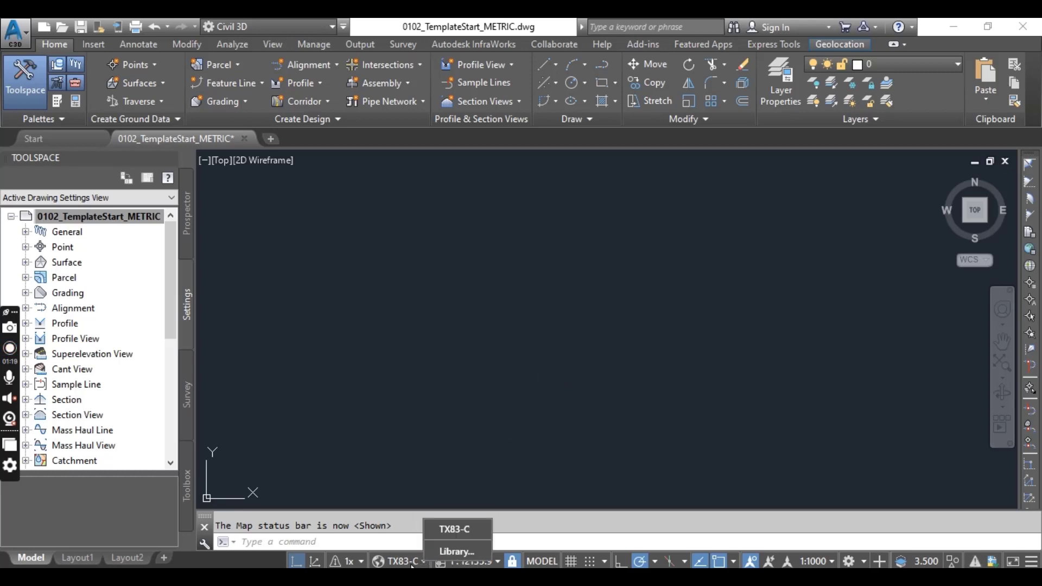
mouse_move(456, 551)
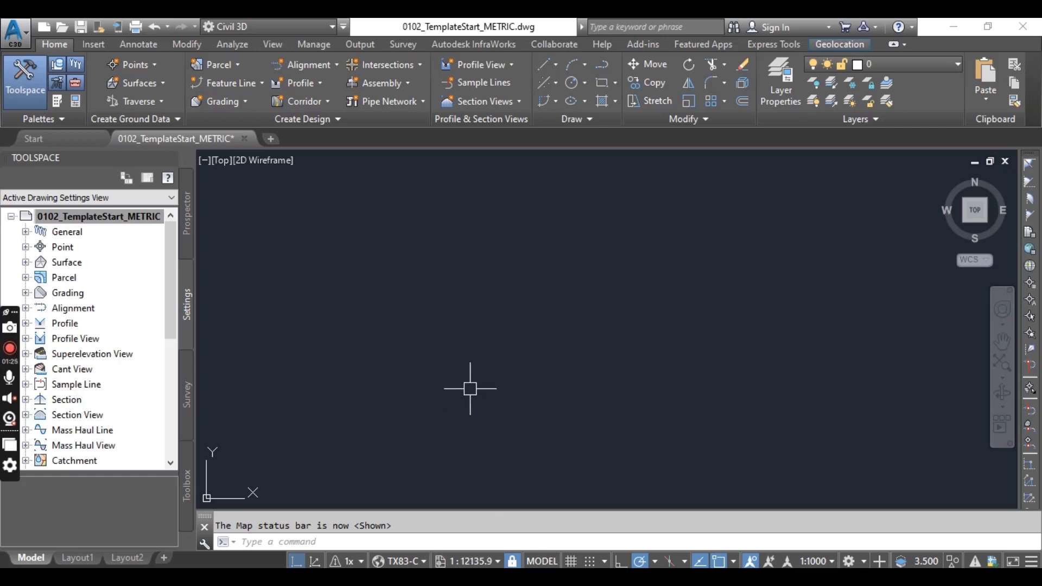
mouse_move(490, 459)
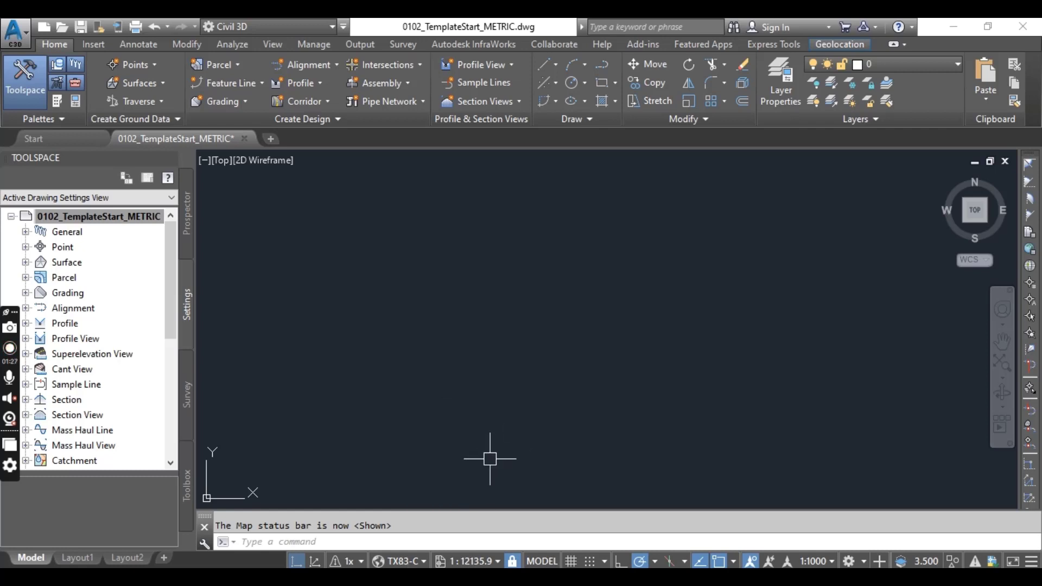
mouse_move(498, 411)
type("MAPSTATUSBAR")
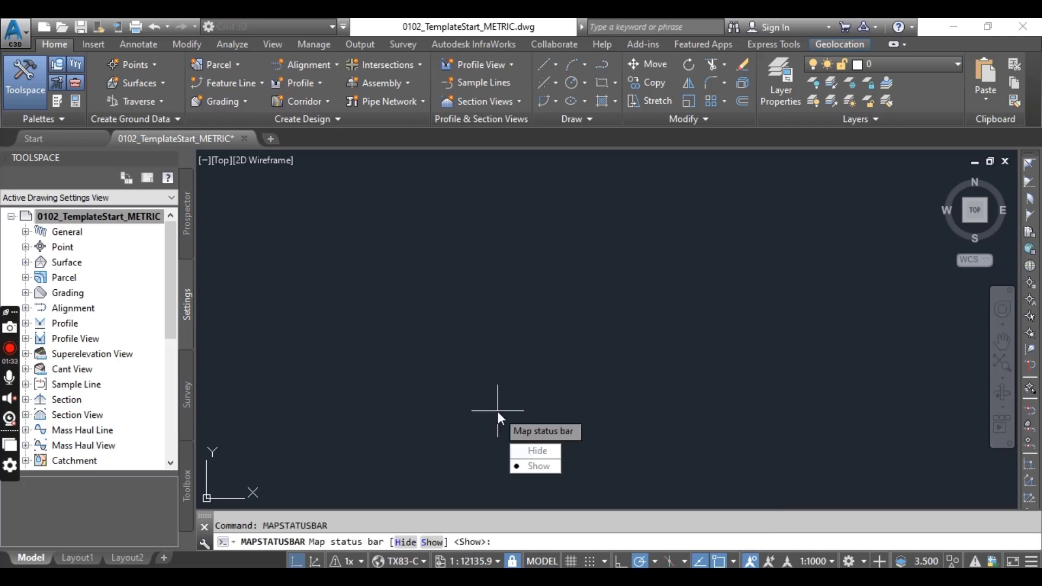
mouse_move(536, 451)
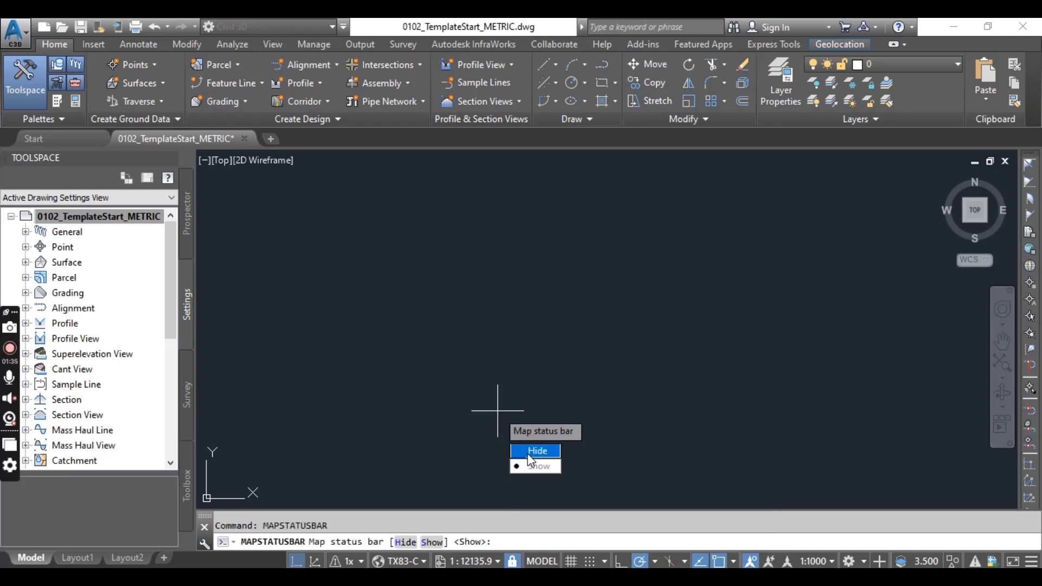
Run MAPSTATUSBAR with Hide so the TX83-C readout disappears from the status bar.
left_click(536, 450)
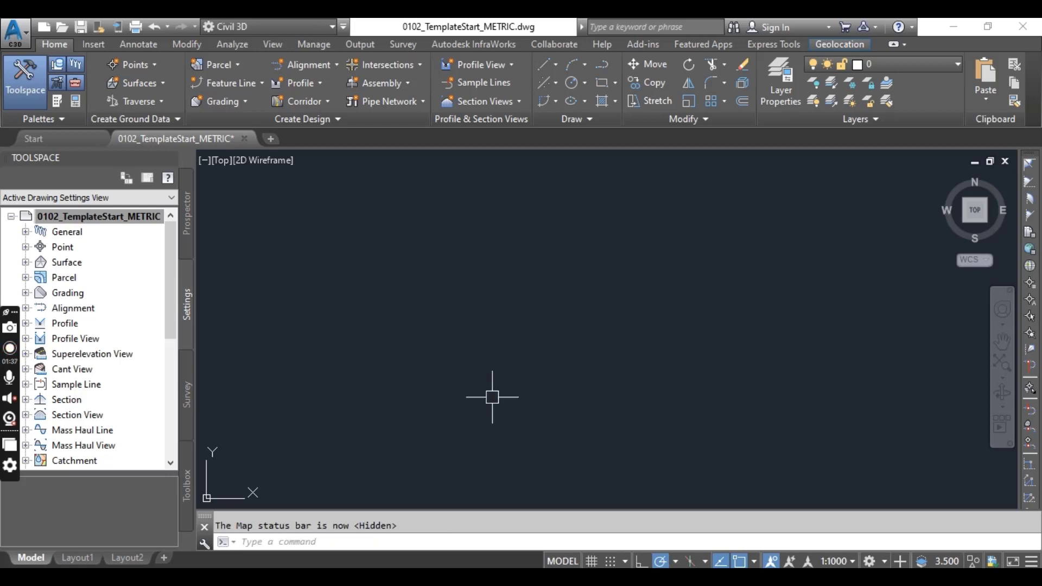
mouse_move(461, 505)
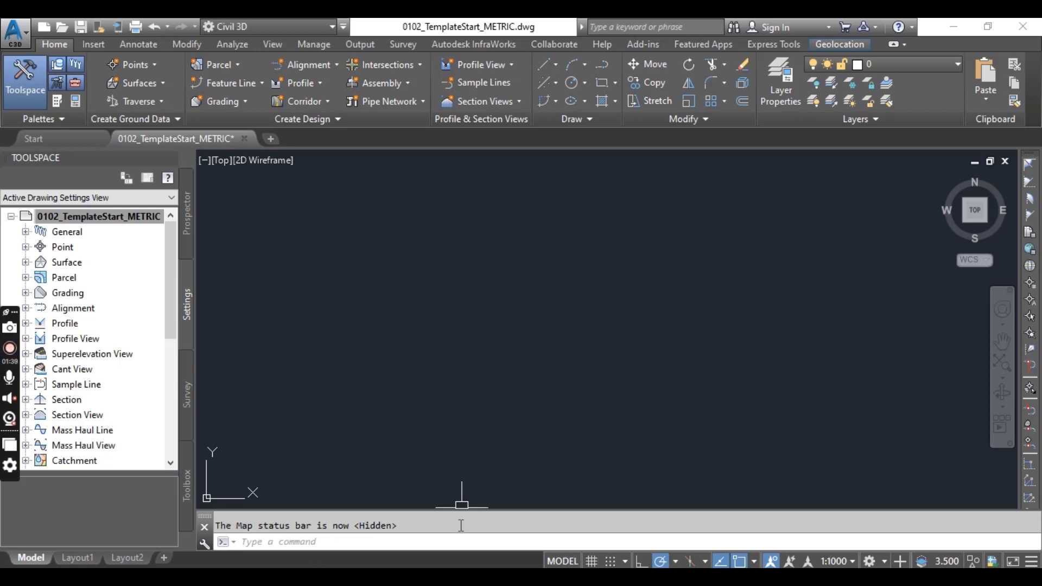
mouse_move(429, 364)
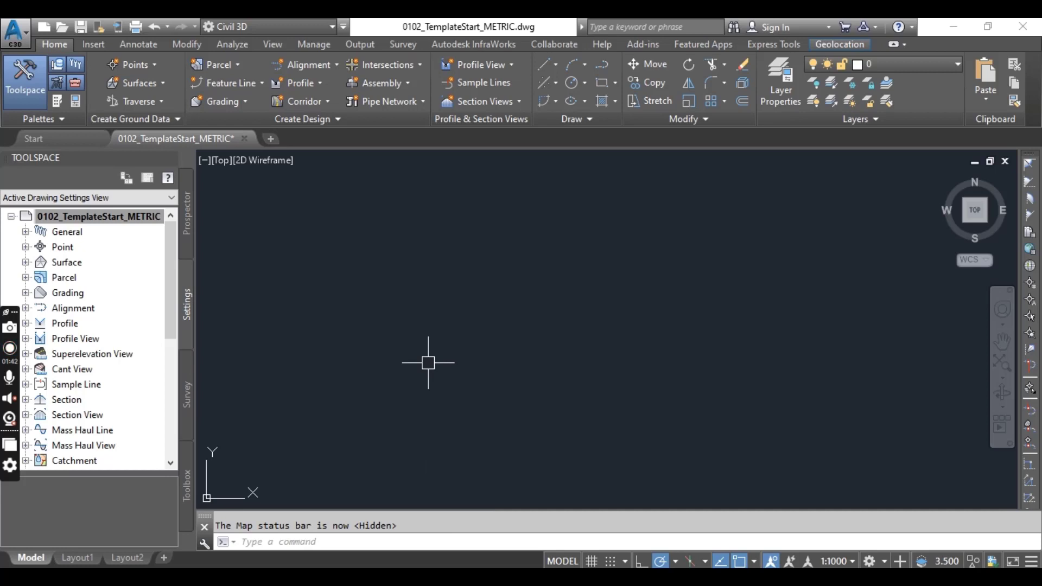